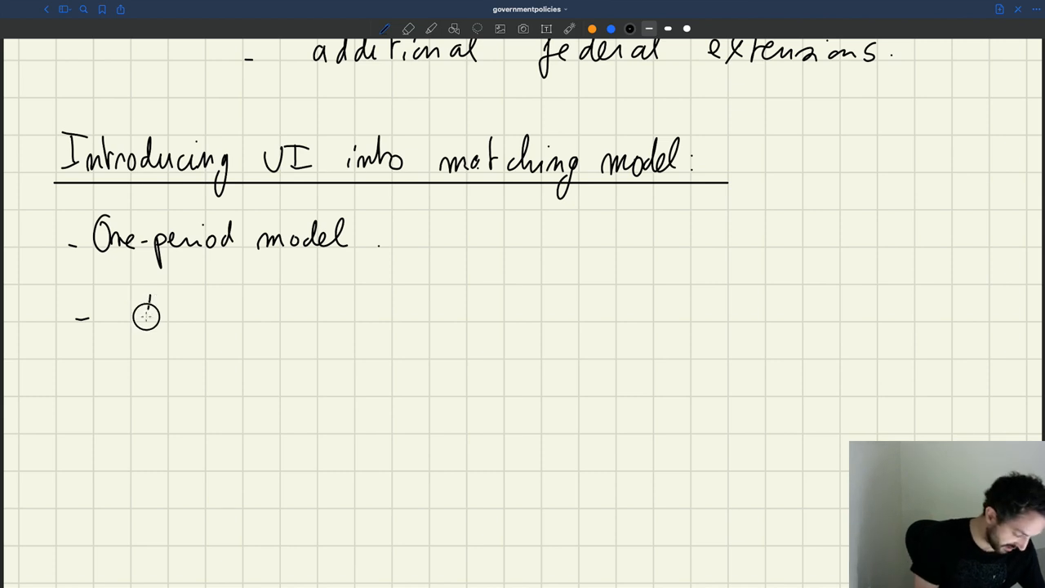
Handwrite the bullet 'All workers are initially unemployed' below the One-period model line
{"action": "type", "text": "All wakers init"}
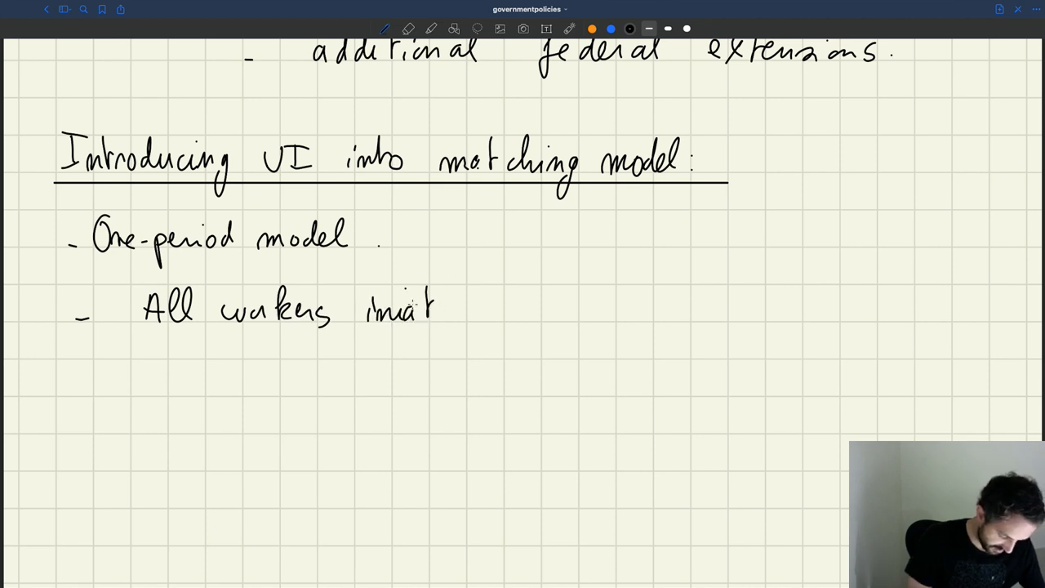
{"action": "left_click", "coordinate": [408, 28]}
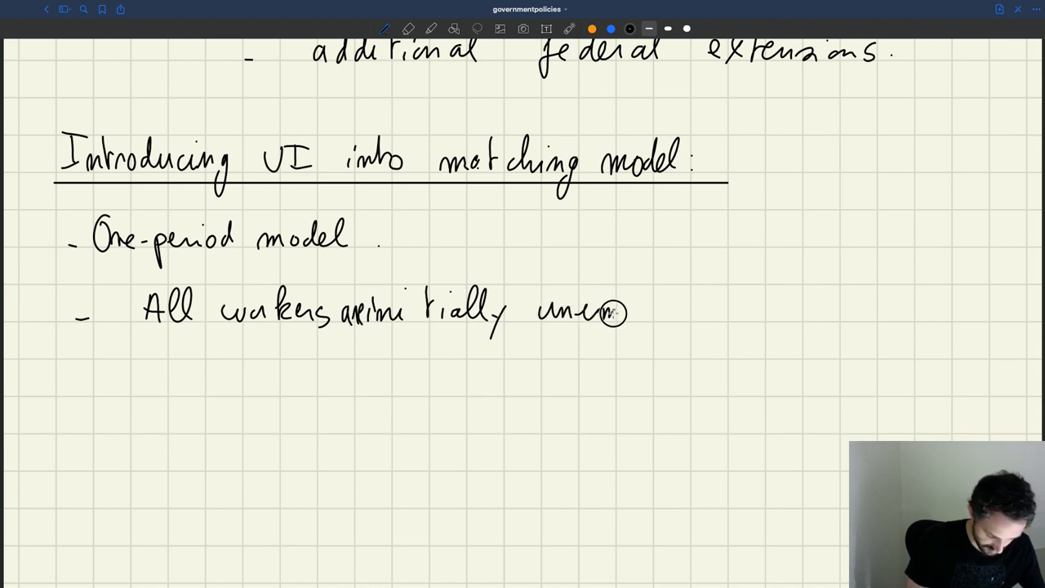
{"action": "left_click_drag", "start_coordinate": [612, 314], "coordinate": [686, 315]}
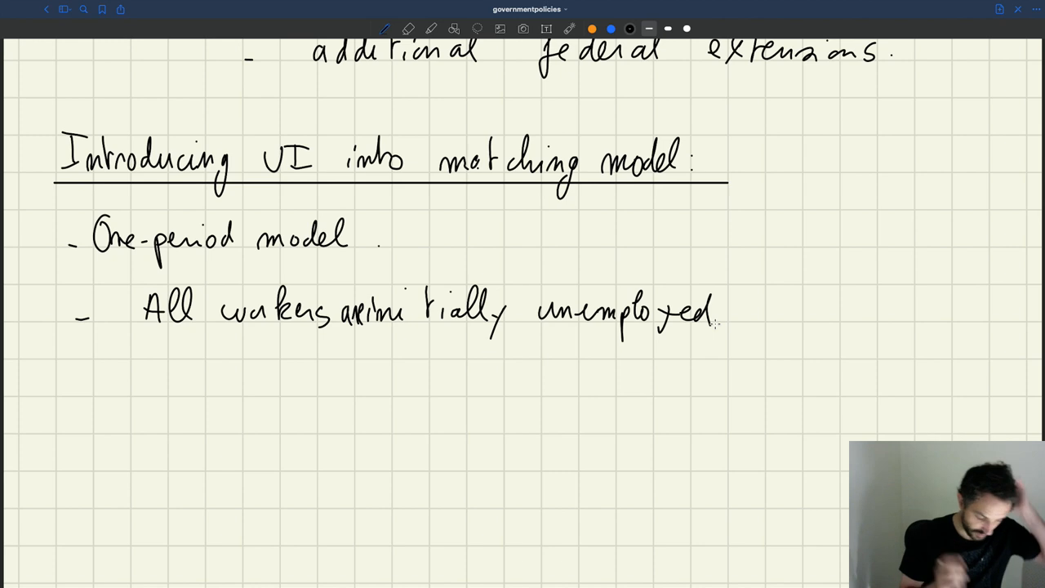
Write 'Size of labor force: H = 1', underline One-period model, and begin 'Unemployed'
{"action": "left_click", "coordinate": [100, 391]}
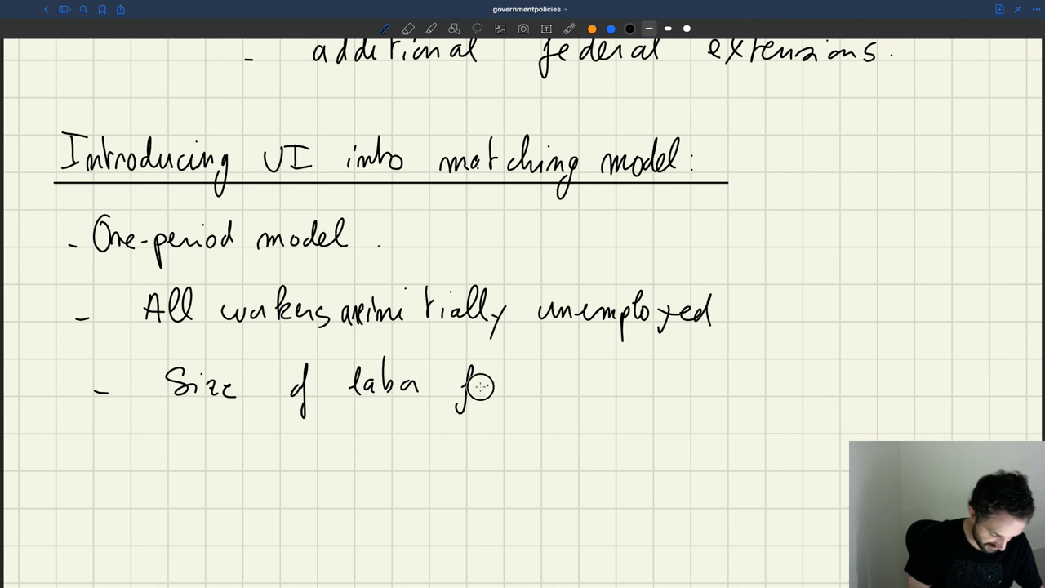
{"action": "type", "text": "ace : H = 1"}
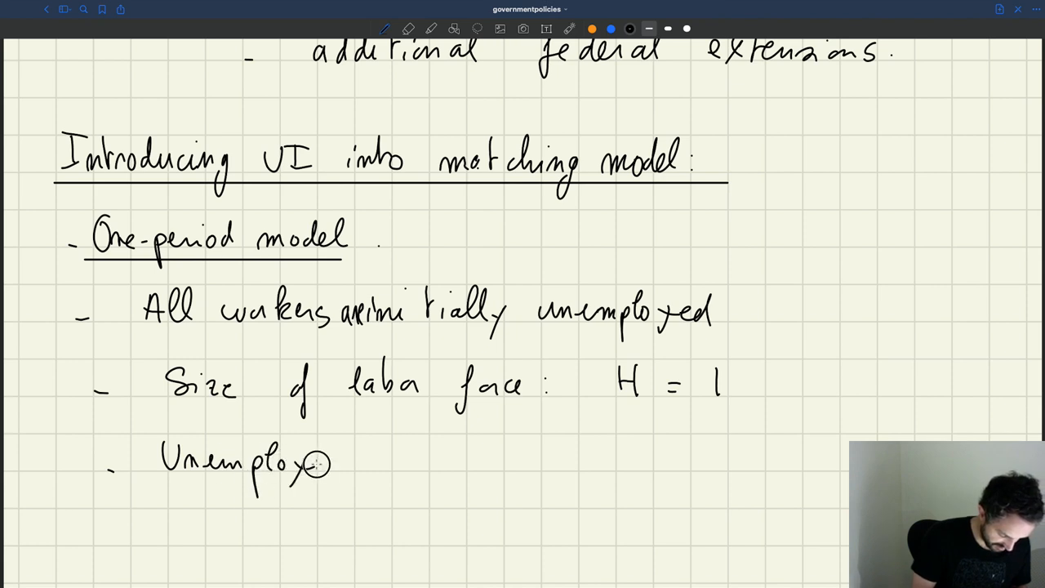
Handwrite 'Unemployed workers search with effort' on the new dash line
{"action": "left_click_drag", "start_coordinate": [359, 461], "coordinate": [466, 462]}
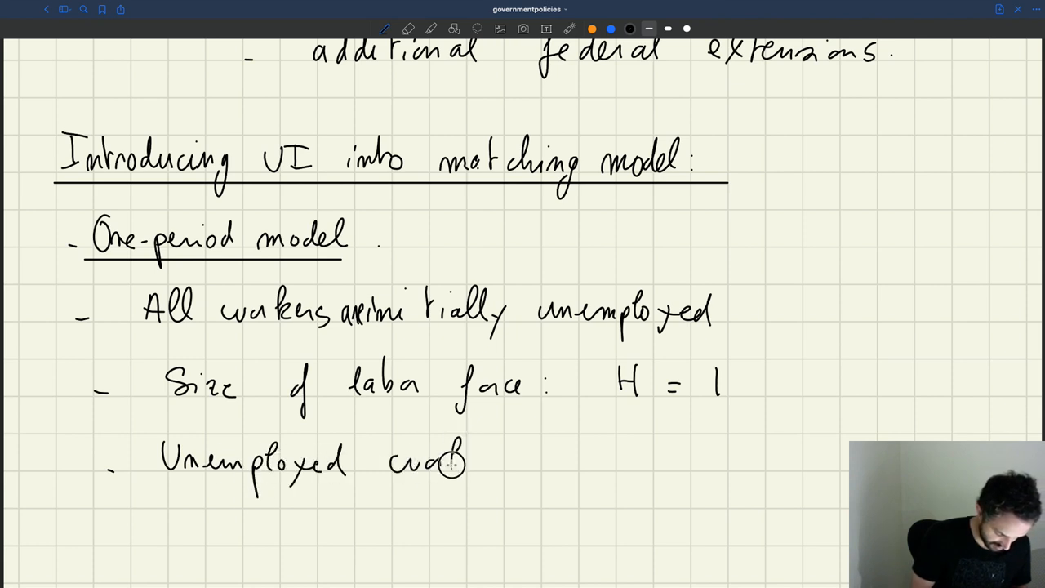
{"action": "type", "text": "workers o"}
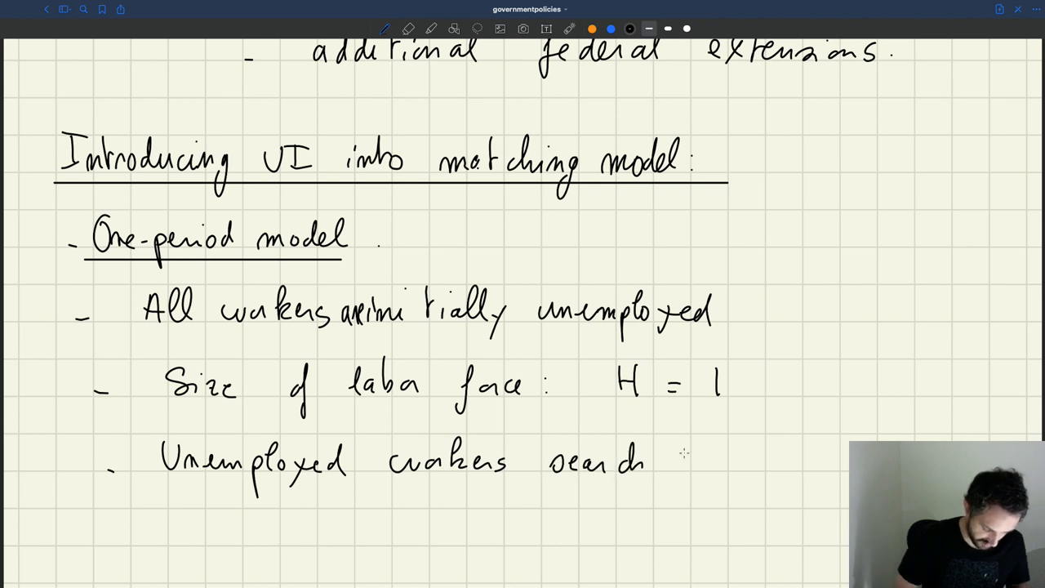
{"action": "type", "text": "with e"}
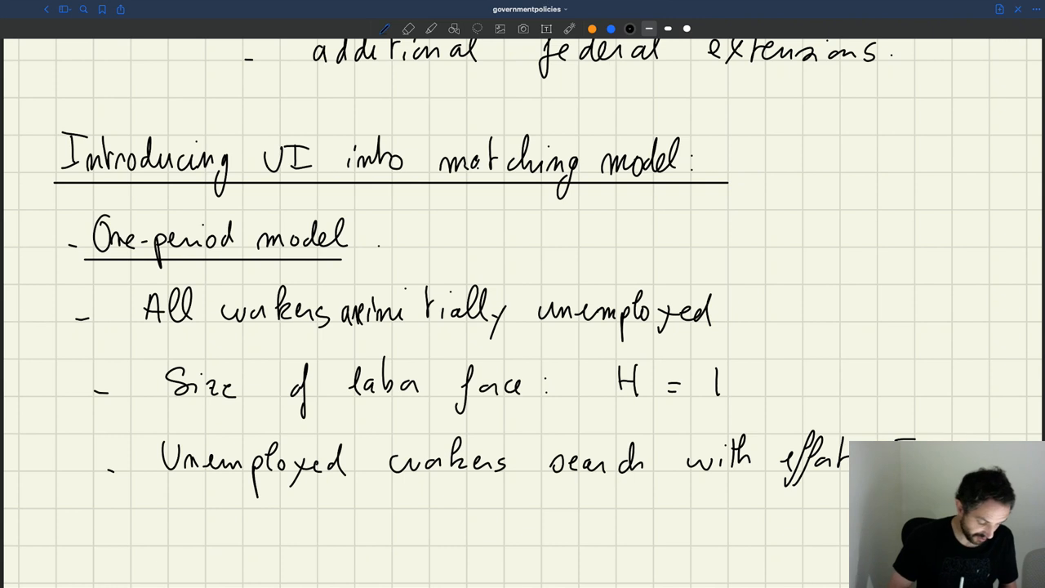
Write 'E > 0' and derive aggregate search effort = # unemployed × effort = E × 1 = E
{"action": "left_click_drag", "start_coordinate": [77, 543], "coordinate": [110, 547]}
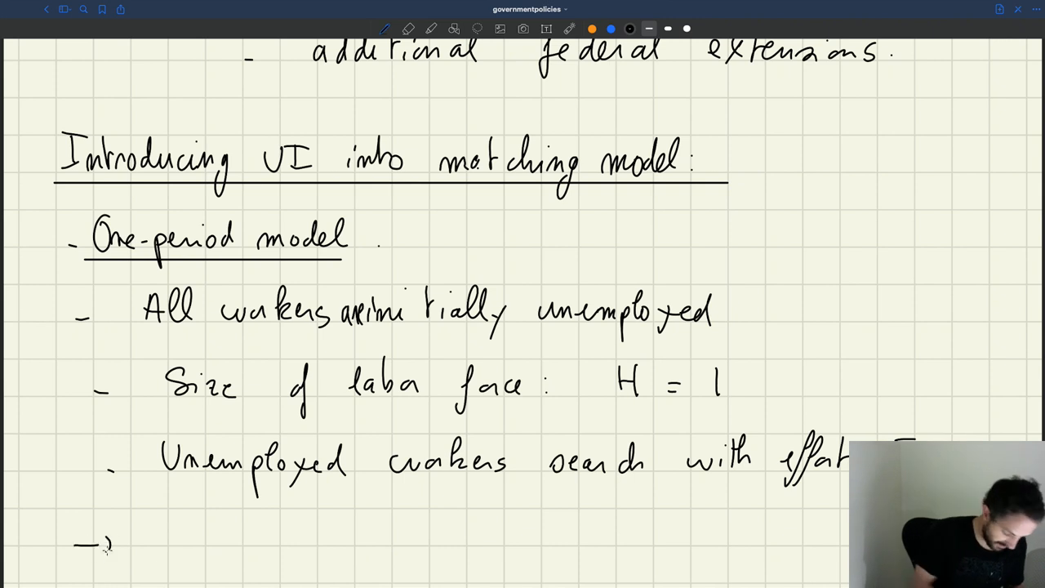
{"action": "scroll", "scroll_direction": "down", "scroll_amount": 3}
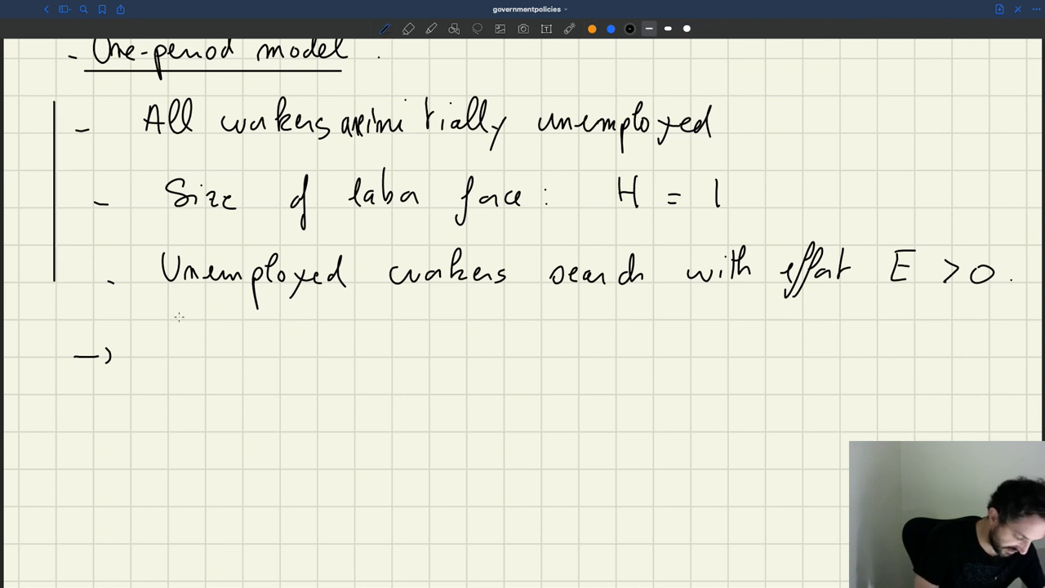
{"action": "left_click_drag", "start_coordinate": [168, 359], "coordinate": [245, 351]}
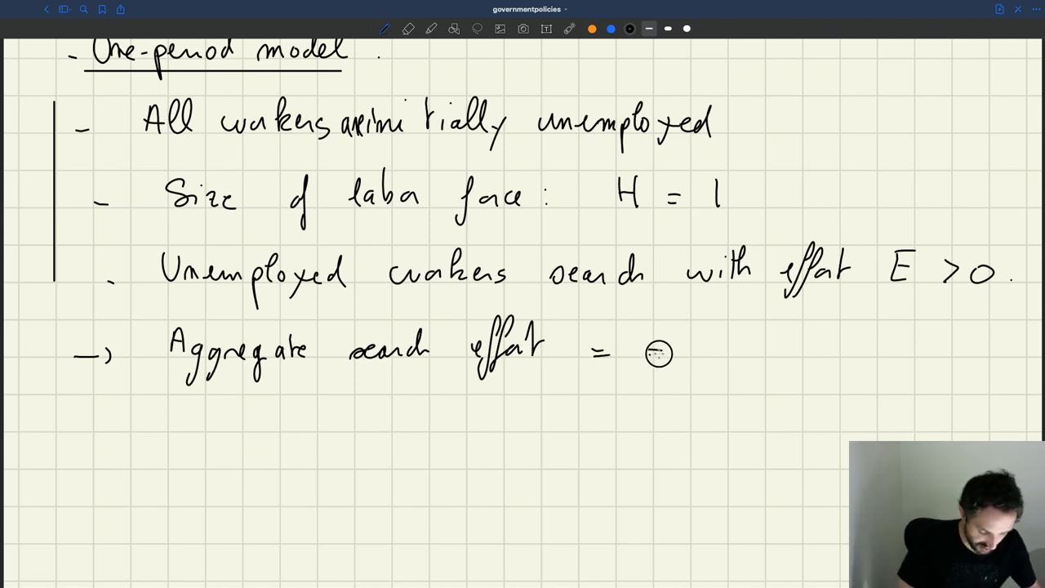
{"action": "type", "text": "# unemployed workers"}
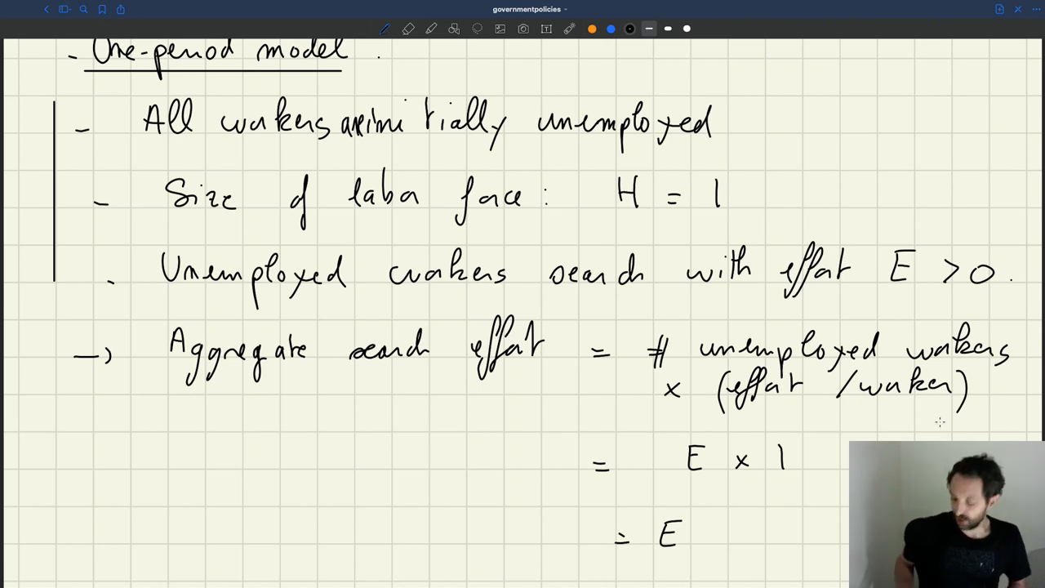
Handwrite the bullet 'Firms post V vacancies to recruit workers'
{"action": "scroll", "scroll_direction": "down", "scroll_amount": 3}
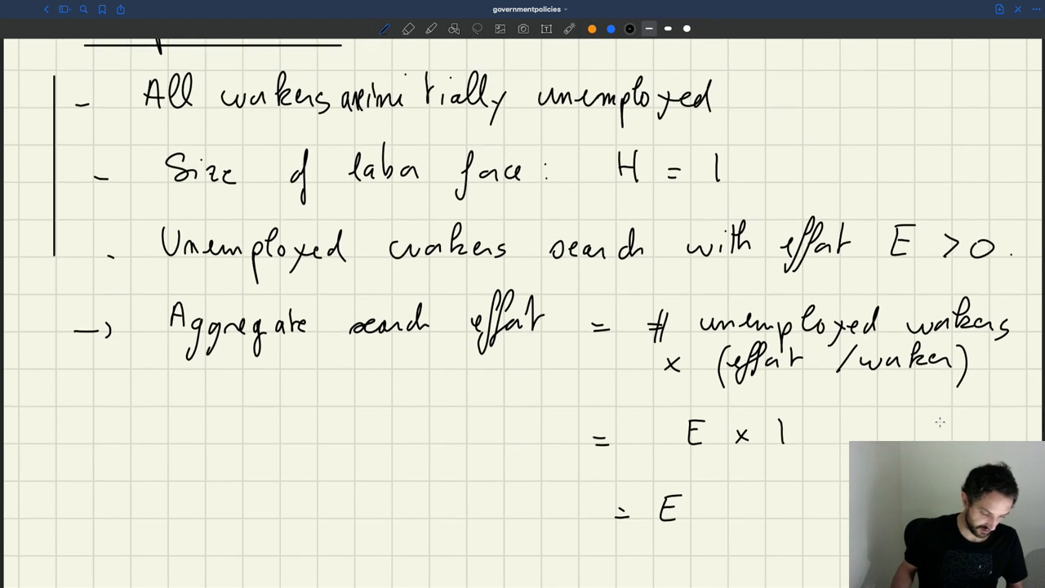
{"action": "scroll", "scroll_direction": "down", "scroll_amount": 3}
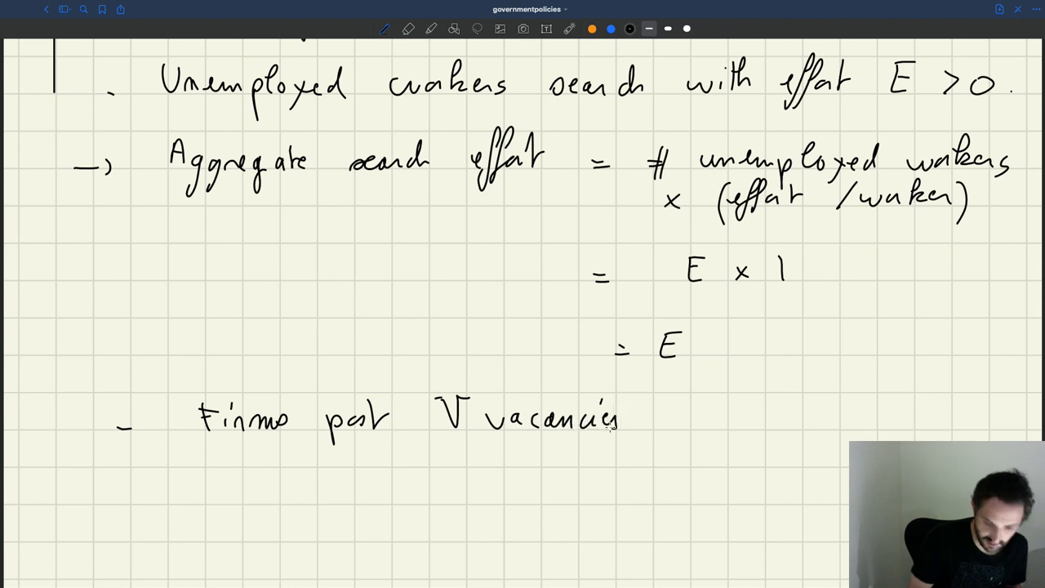
{"action": "type", "text": "to"}
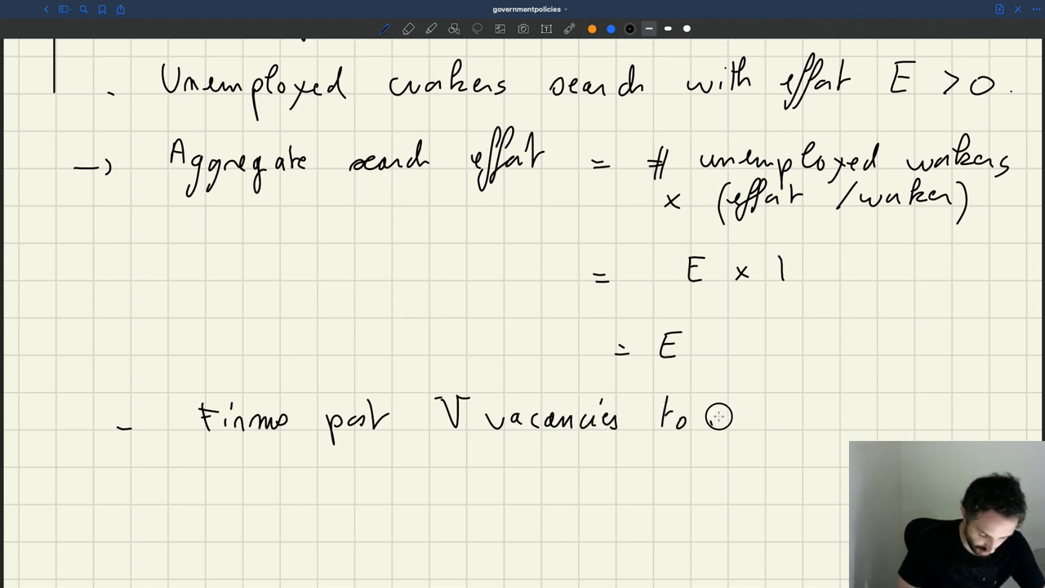
{"action": "type", "text": "recruit workers"}
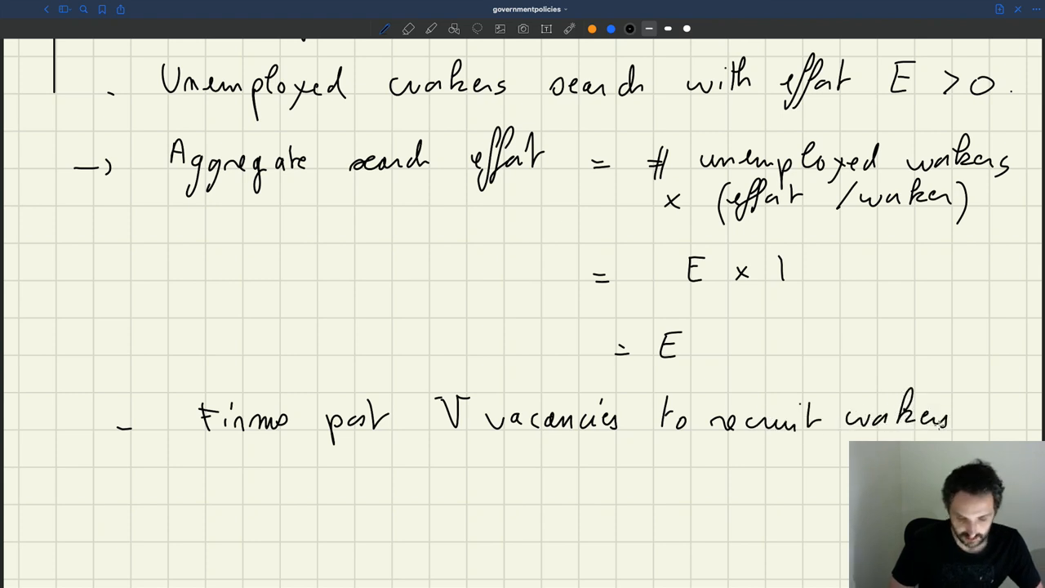
Draw a new dash below and begin writing 'Matching f…'
{"action": "scroll", "scroll_direction": "down", "scroll_amount": 3}
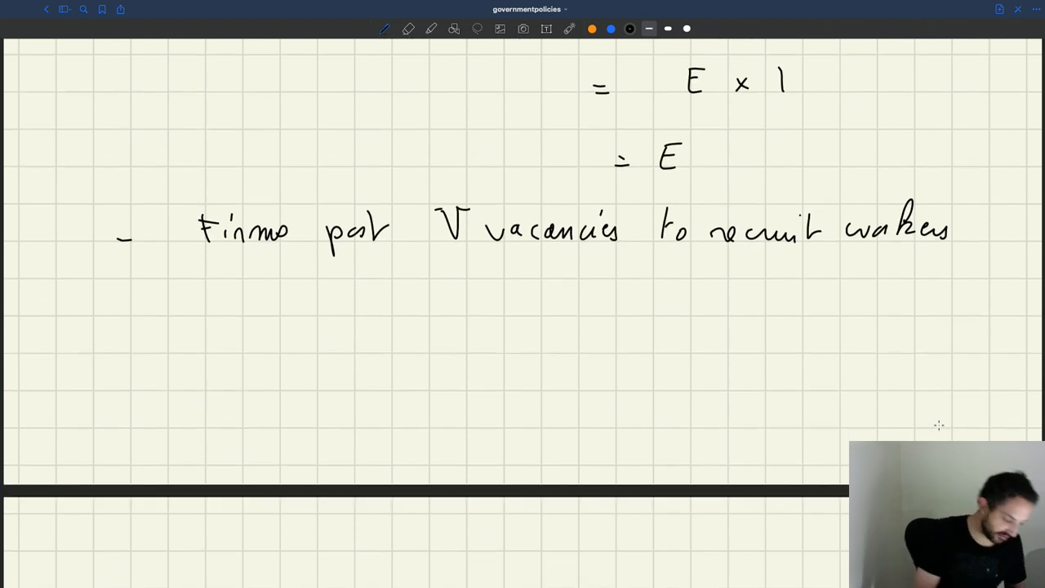
{"action": "left_click_drag", "start_coordinate": [118, 317], "coordinate": [139, 317]}
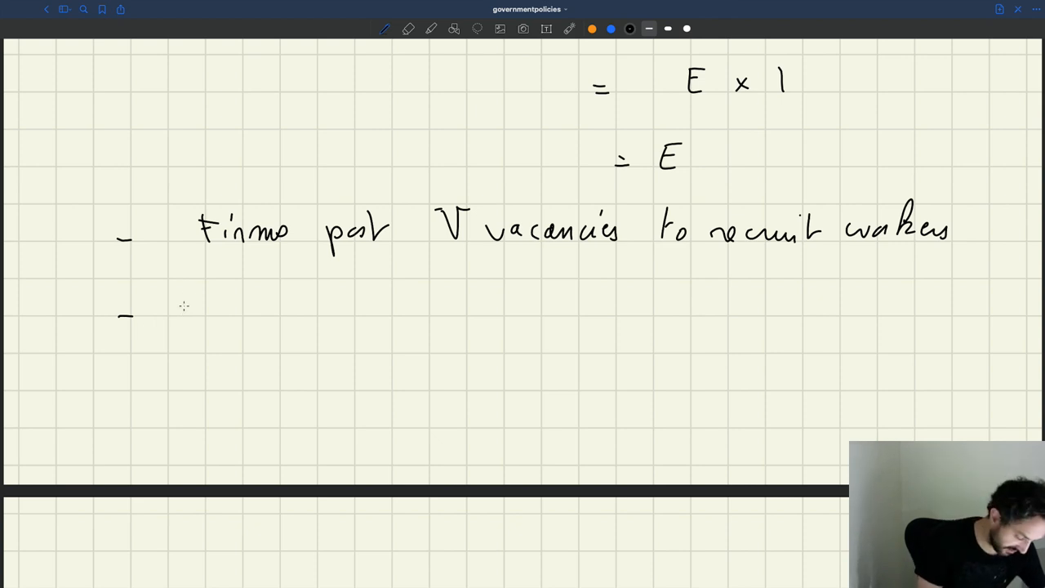
{"action": "left_click_drag", "start_coordinate": [184, 306], "coordinate": [282, 306]}
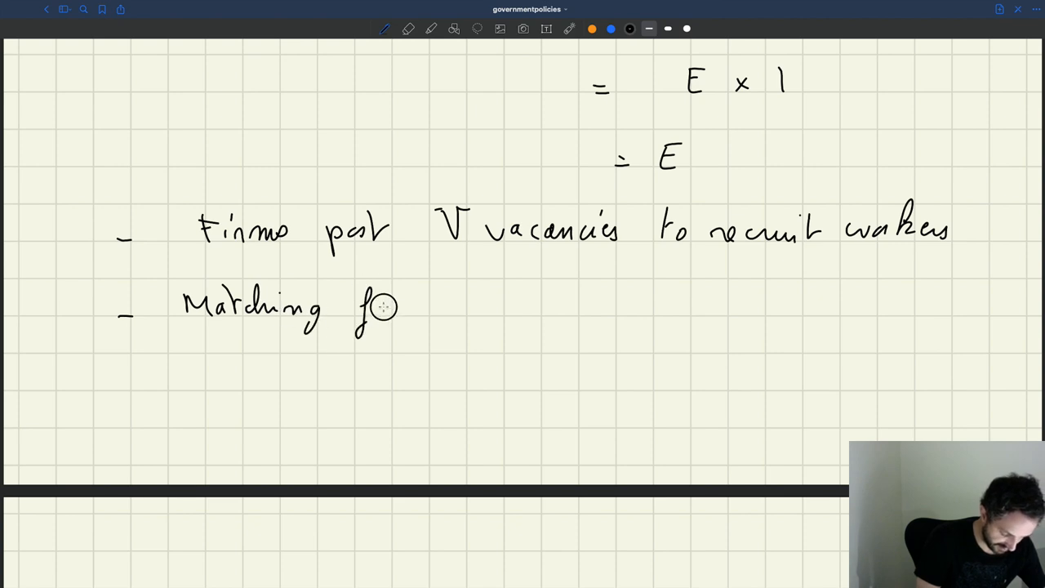
Write 'Matching function gives # of worker-firm matches: m(E, V)'
{"action": "left_click_drag", "start_coordinate": [384, 309], "coordinate": [503, 315]}
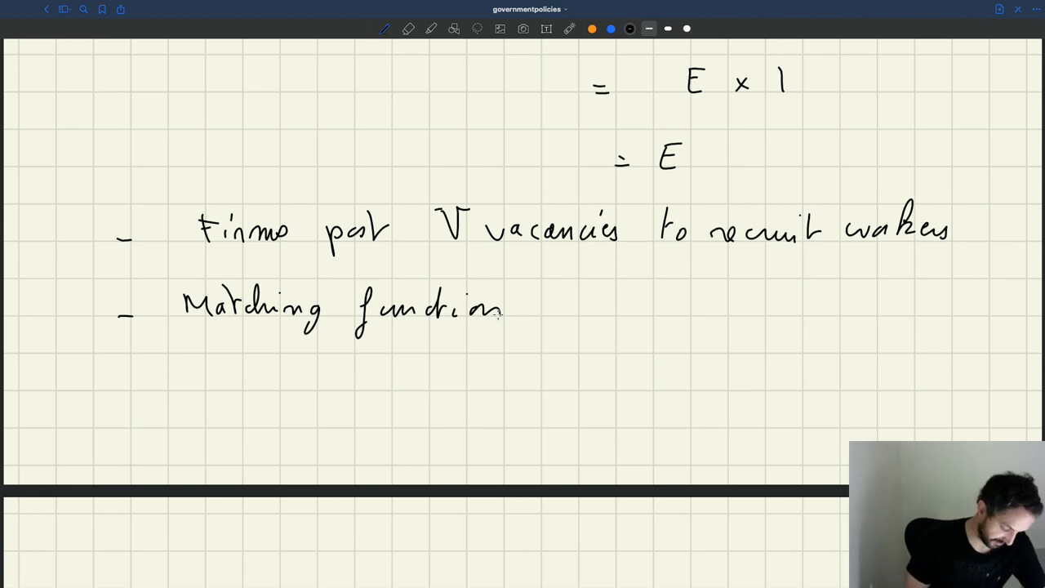
{"action": "type", "text": "gives th"}
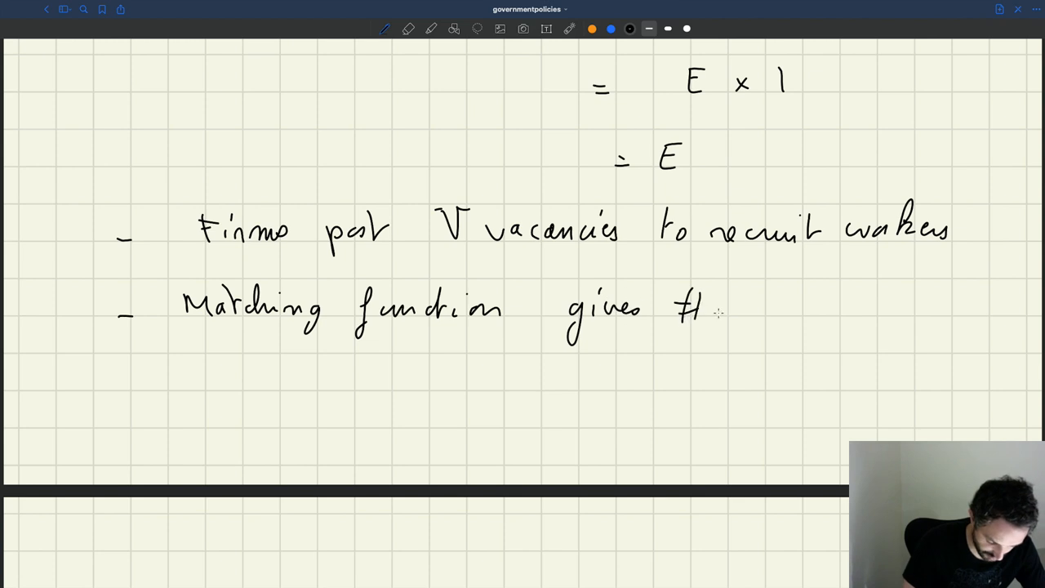
{"action": "left_click_drag", "start_coordinate": [726, 314], "coordinate": [832, 314]}
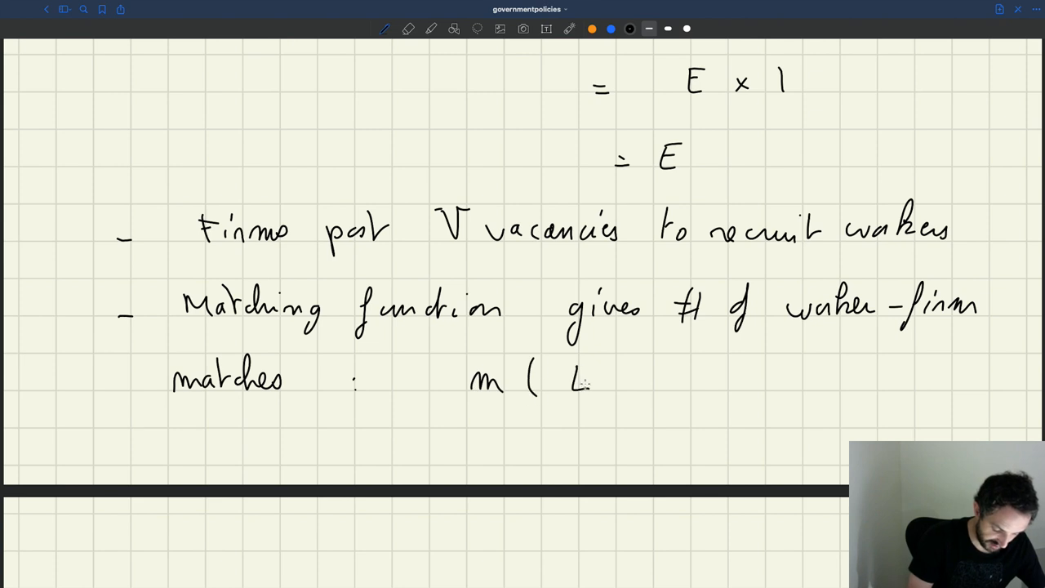
{"action": "type", "text": "E,"}
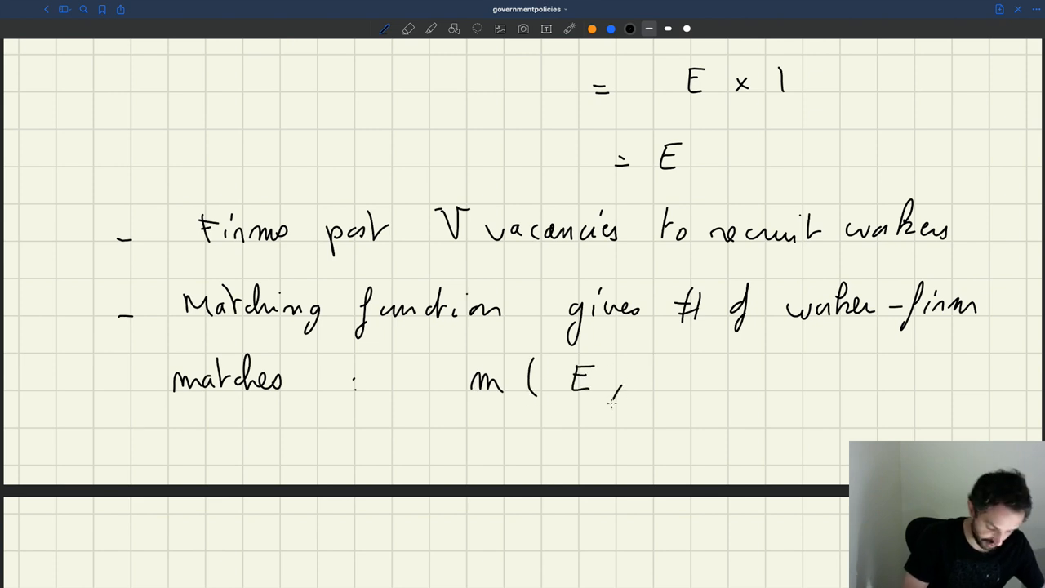
{"action": "left_click_drag", "start_coordinate": [645, 384], "coordinate": [694, 376]}
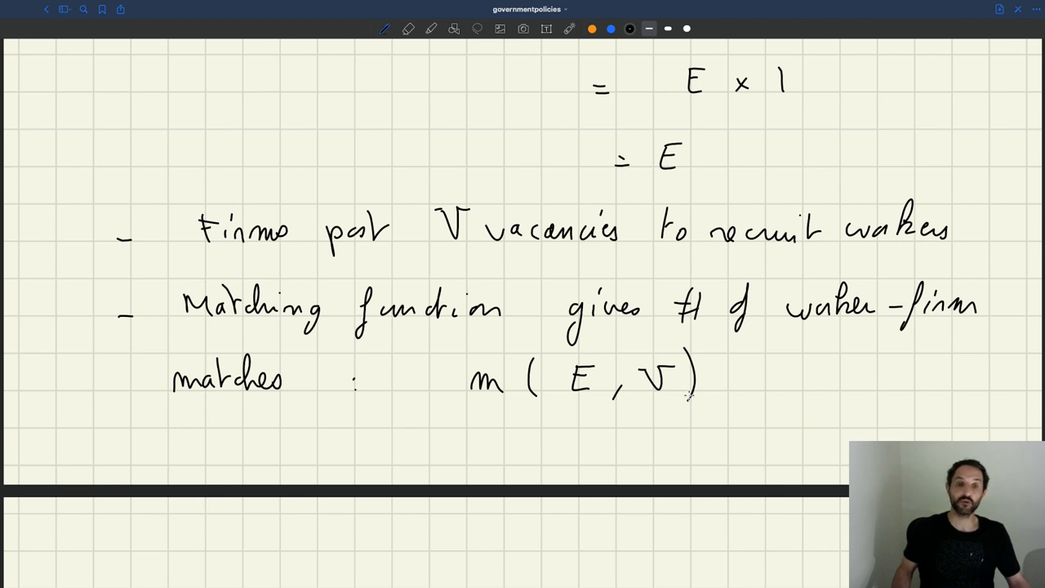
{"action": "scroll", "scroll_direction": "down", "scroll_amount": 3}
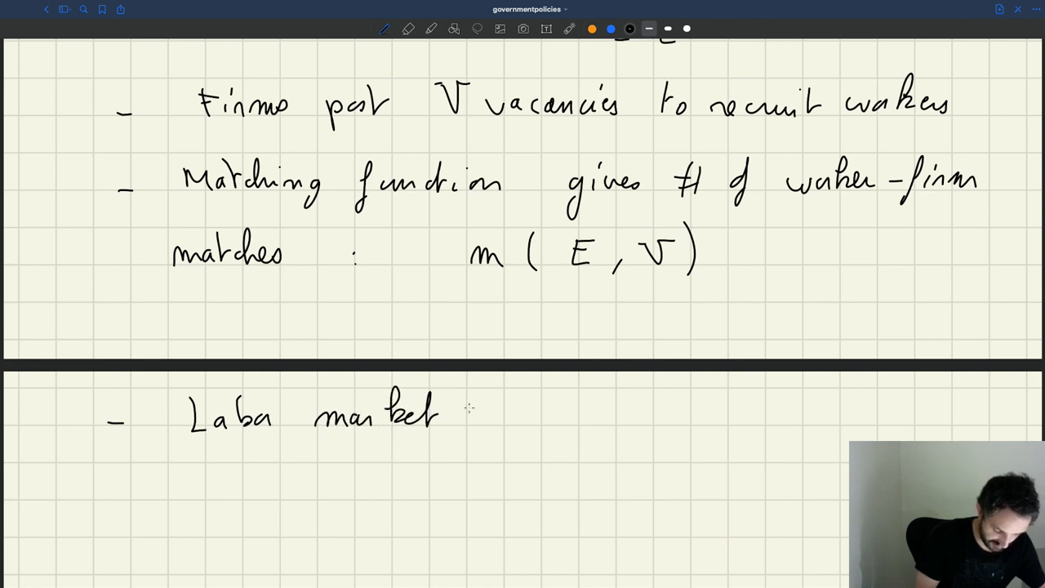
Handwrite the bullet 'Labor market tightness is θ = V/E.'
{"action": "type", "text": "rightness"}
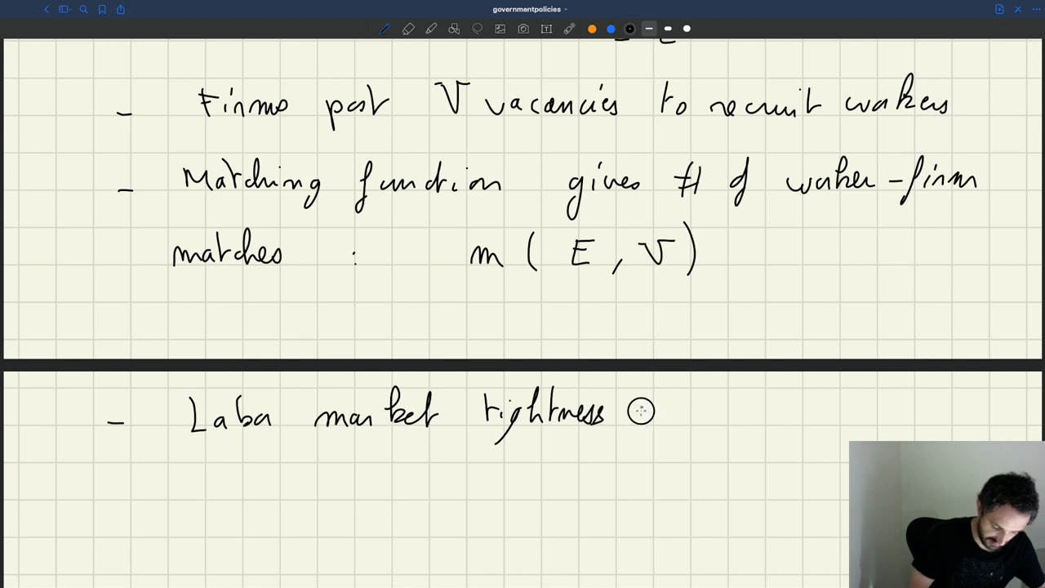
{"action": "type", "text": "is θ = V/L"}
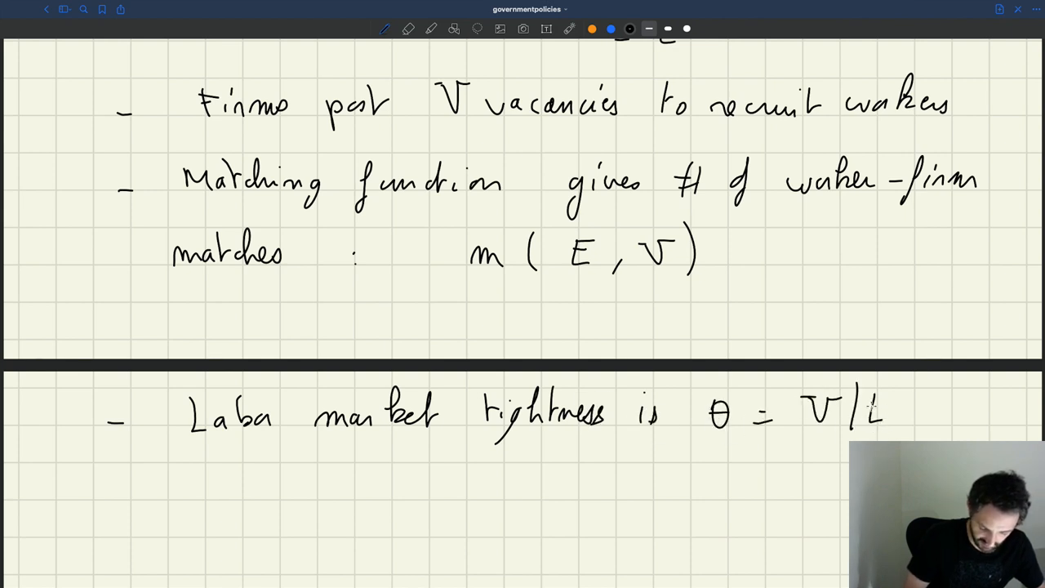
{"action": "left_click", "coordinate": [886, 408]}
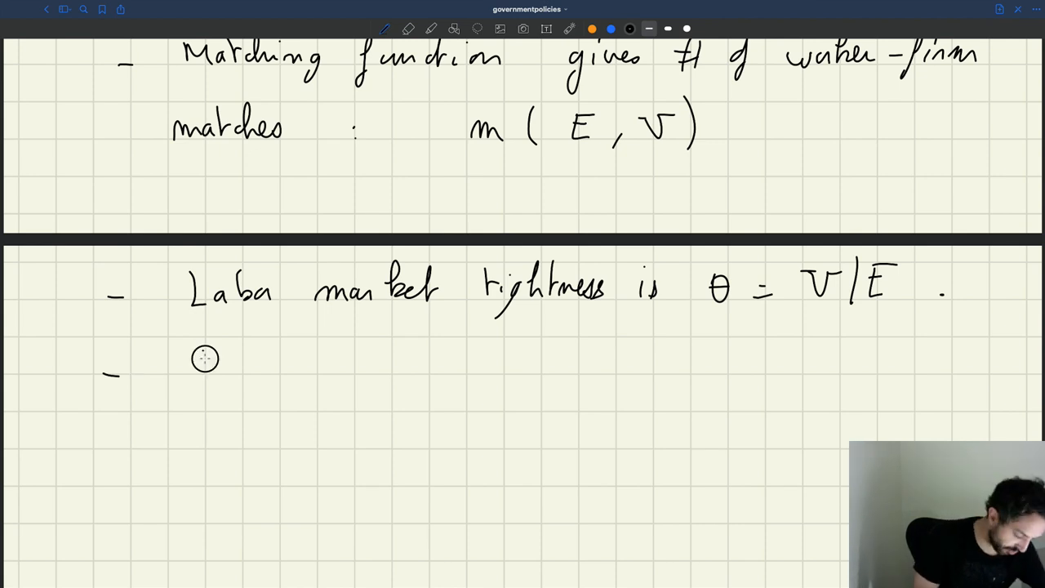
Write 'Probability to fill a vacancy: q(θ)' and start the next 'Probability…' bullet
{"action": "type", "text": "Probability"}
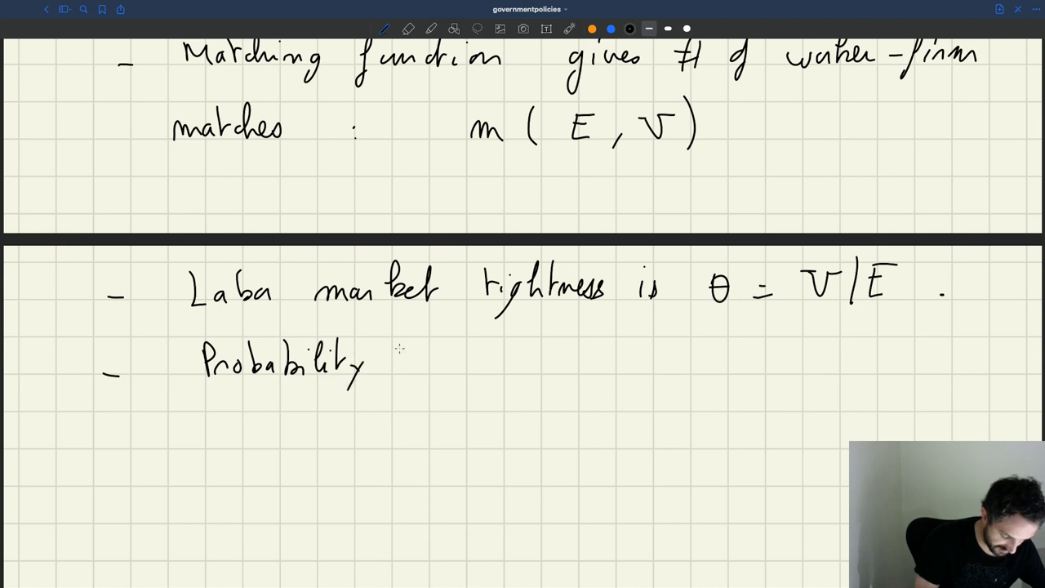
{"action": "type", "text": "to fill"}
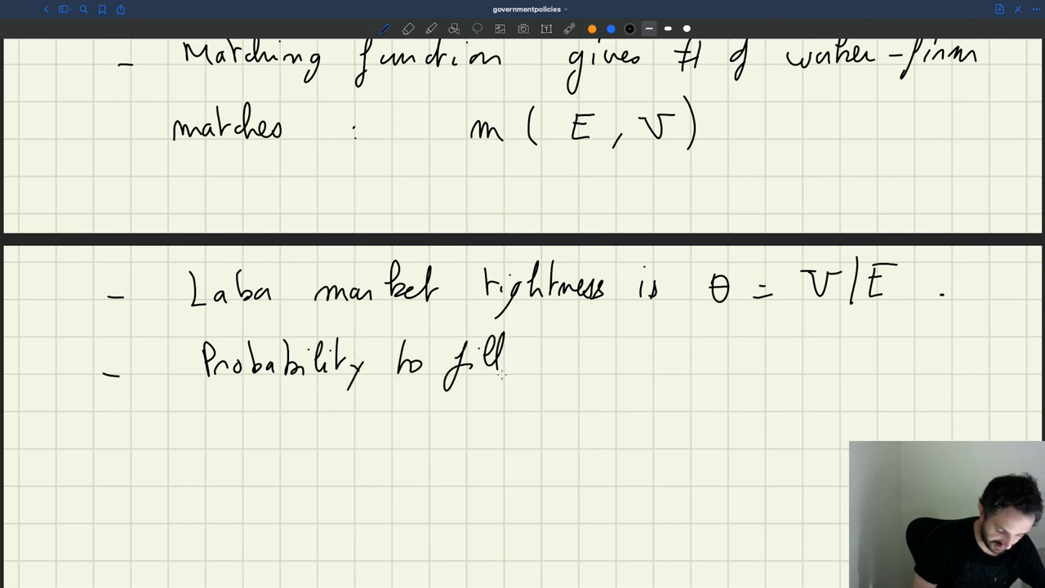
{"action": "type", "text": "a vacancy : q(θ"}
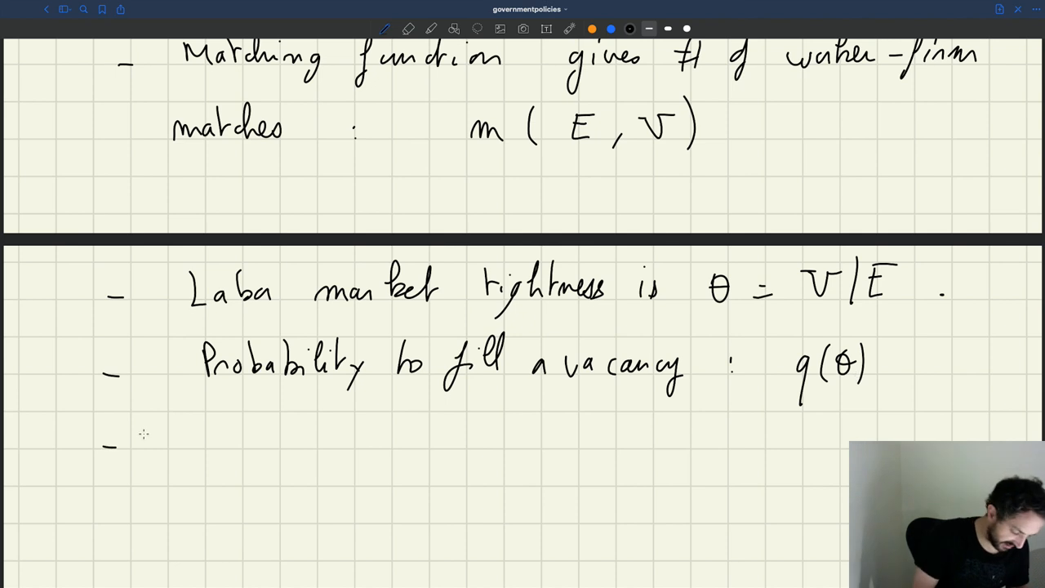
{"action": "type", "text": "Probability to find a"}
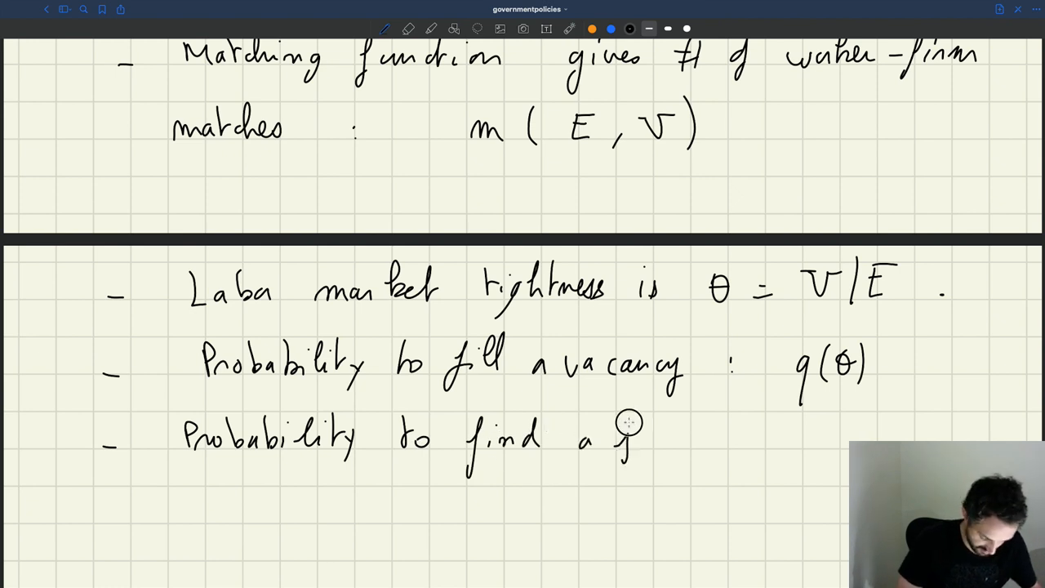
Write 'Probability to find a job / unit of effort: f(θ)'
{"action": "type", "text": "job /"}
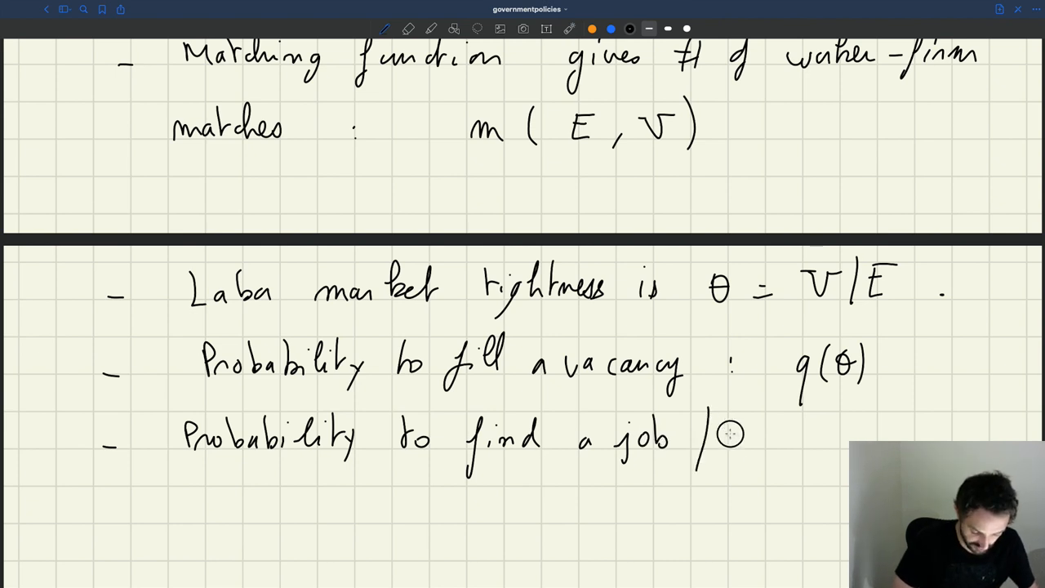
{"action": "type", "text": "unit of"}
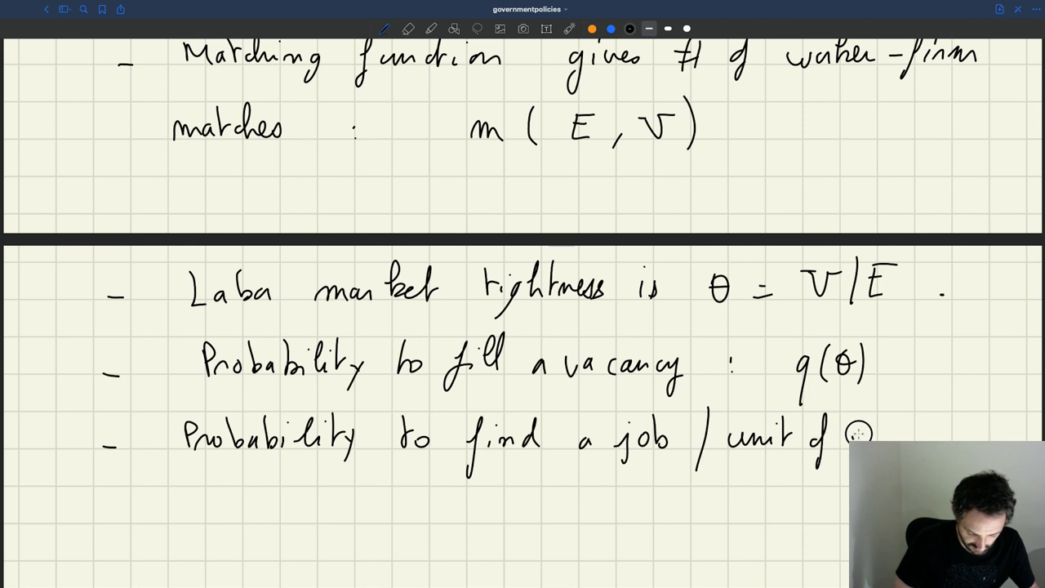
{"action": "type", "text": "labor: f(θ"}
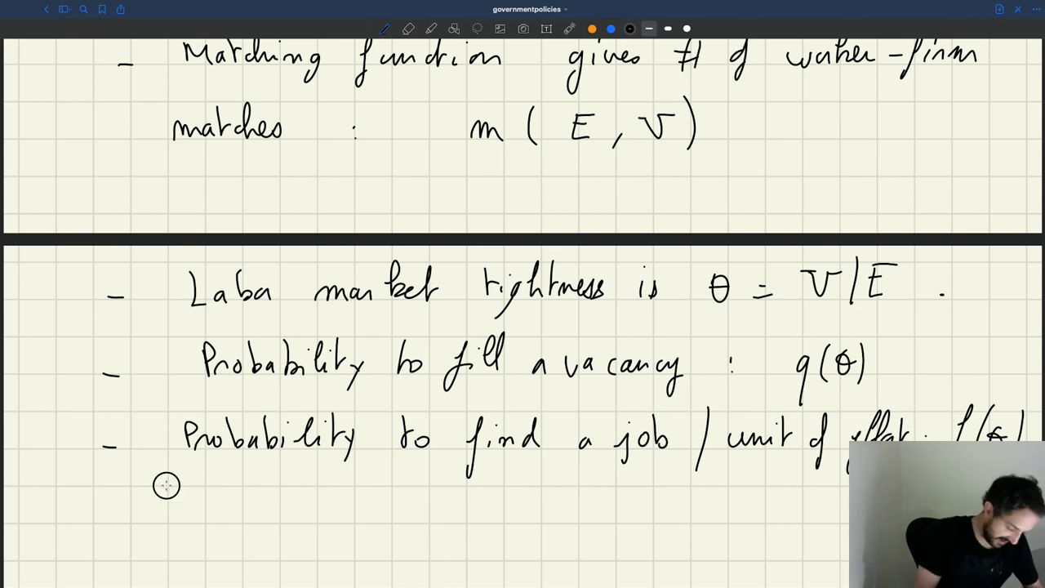
Draw an arrow and write the sub-point 'Probability to find a job: E'
{"action": "left_click_drag", "start_coordinate": [168, 486], "coordinate": [200, 523]}
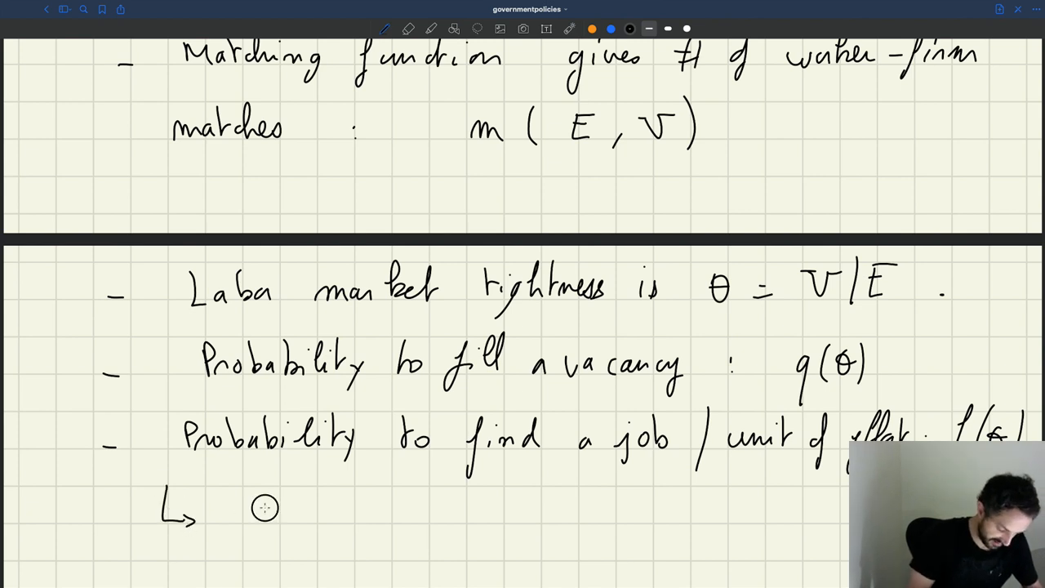
{"action": "type", "text": "Probability to find a job"}
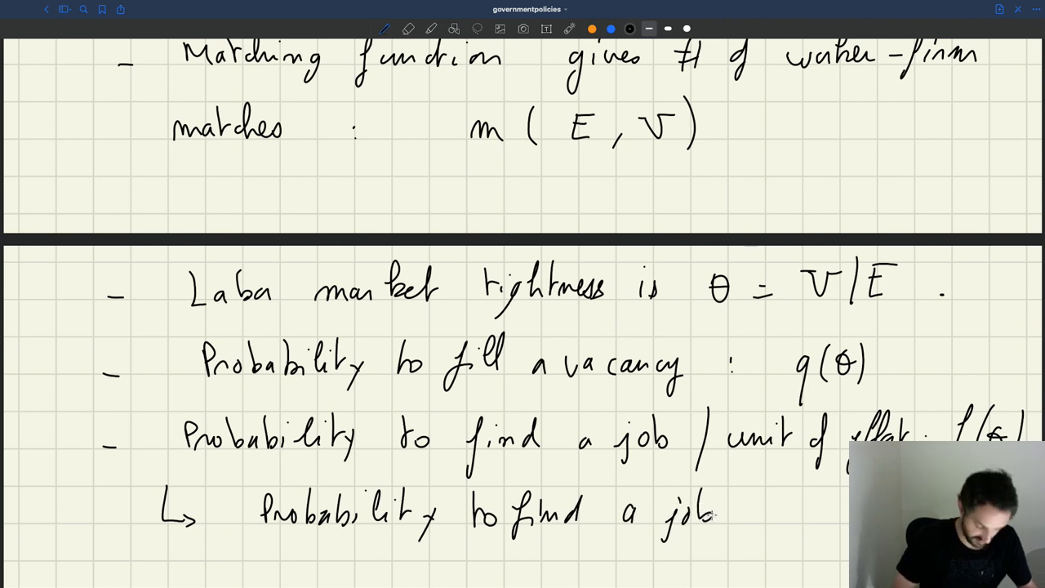
{"action": "type", "text": ": E"}
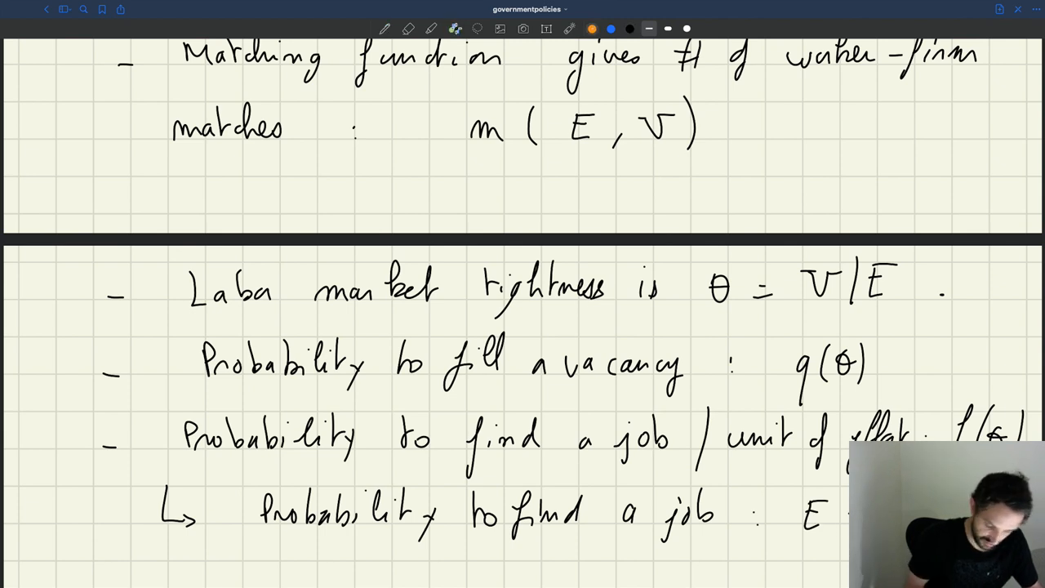
Underline the E × f(θ) expression in orange, return to the black pen, and scroll through
{"action": "left_click_drag", "start_coordinate": [788, 539], "coordinate": [849, 538]}
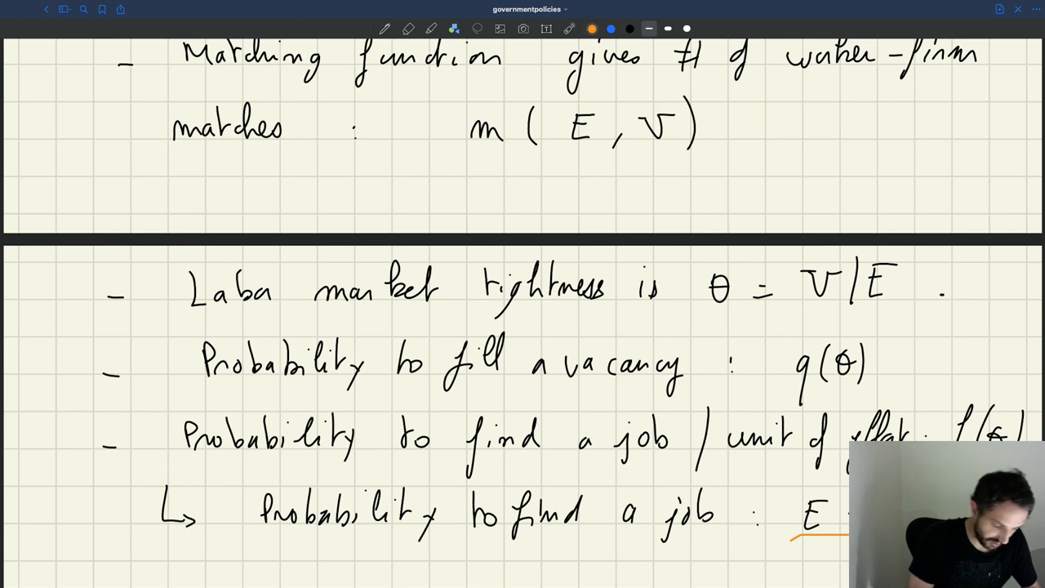
{"action": "left_click", "coordinate": [386, 28]}
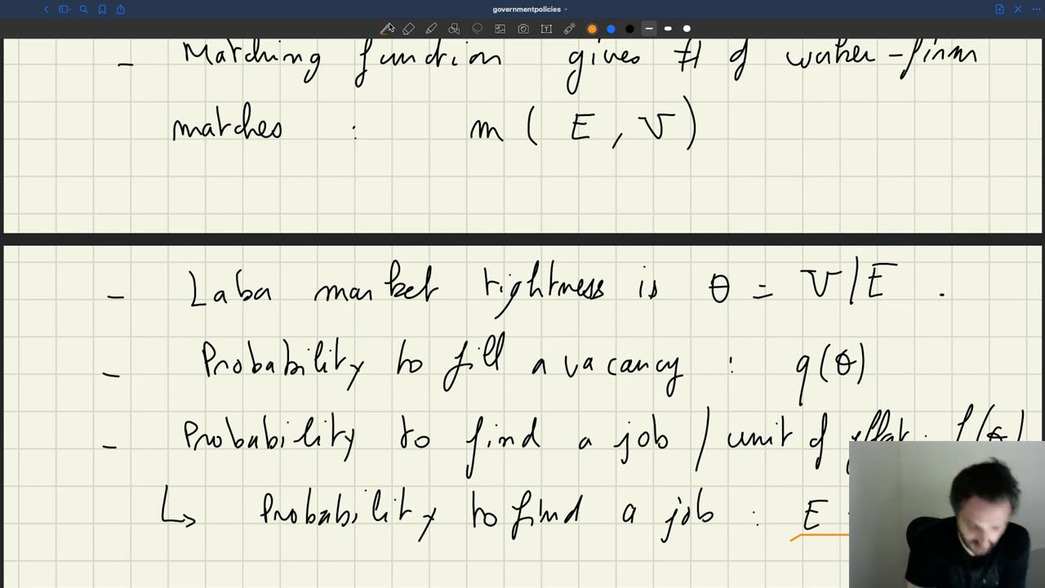
{"action": "scroll", "scroll_direction": "down", "scroll_amount": 3}
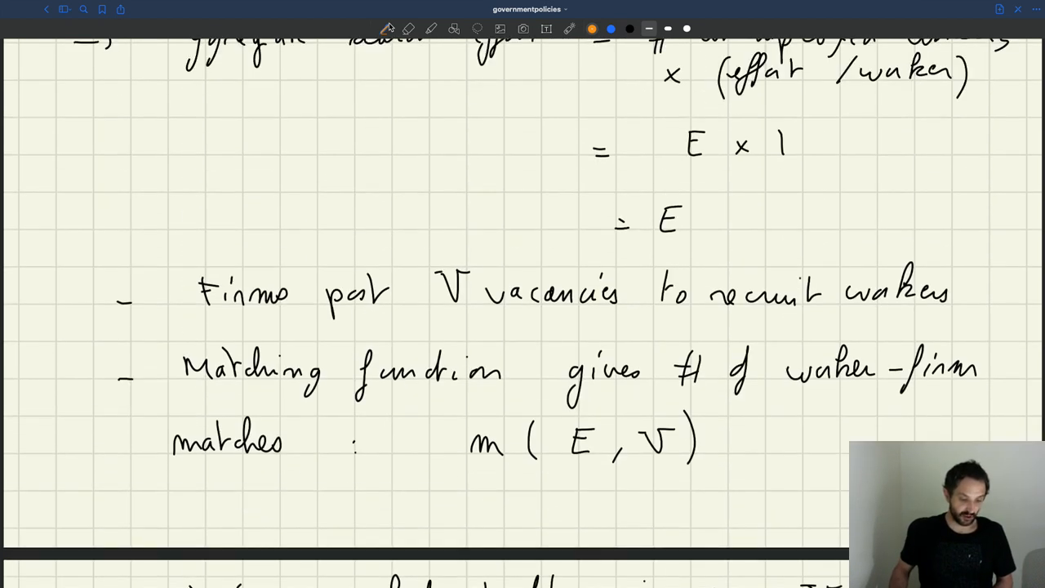
{"action": "scroll", "scroll_direction": "down", "scroll_amount": 3}
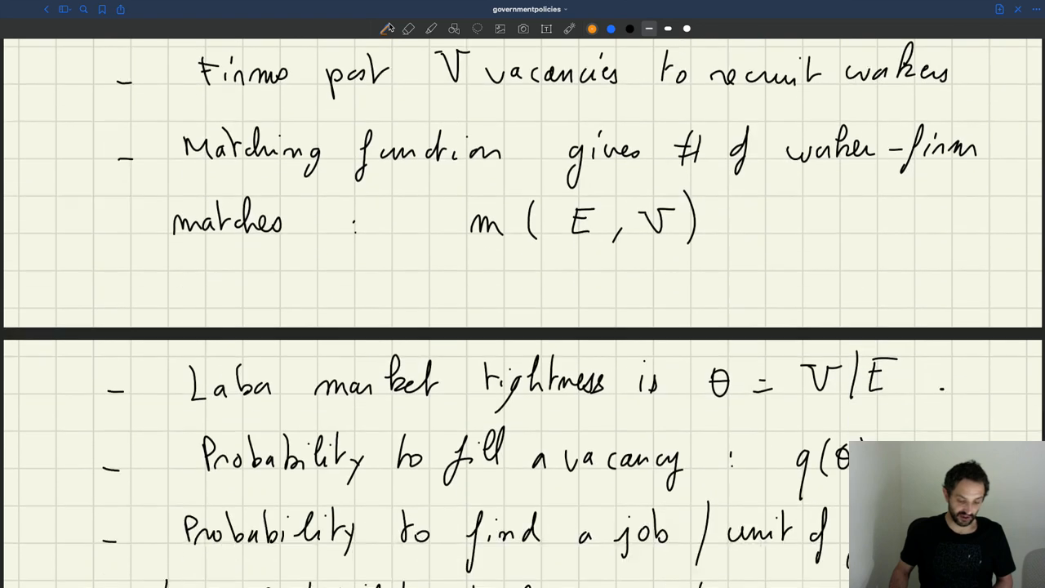
{"action": "scroll", "scroll_direction": "down", "scroll_amount": 3}
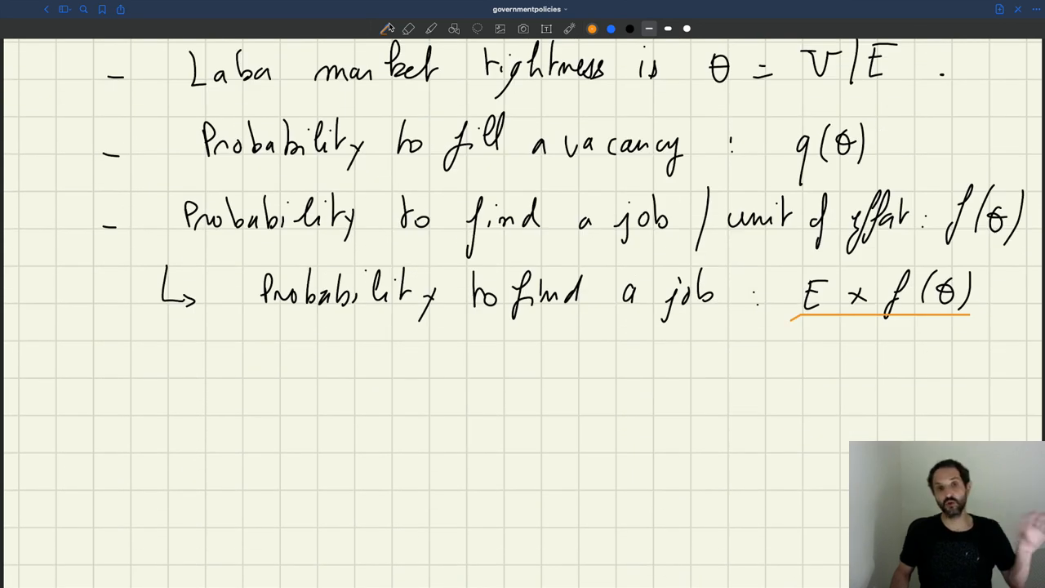